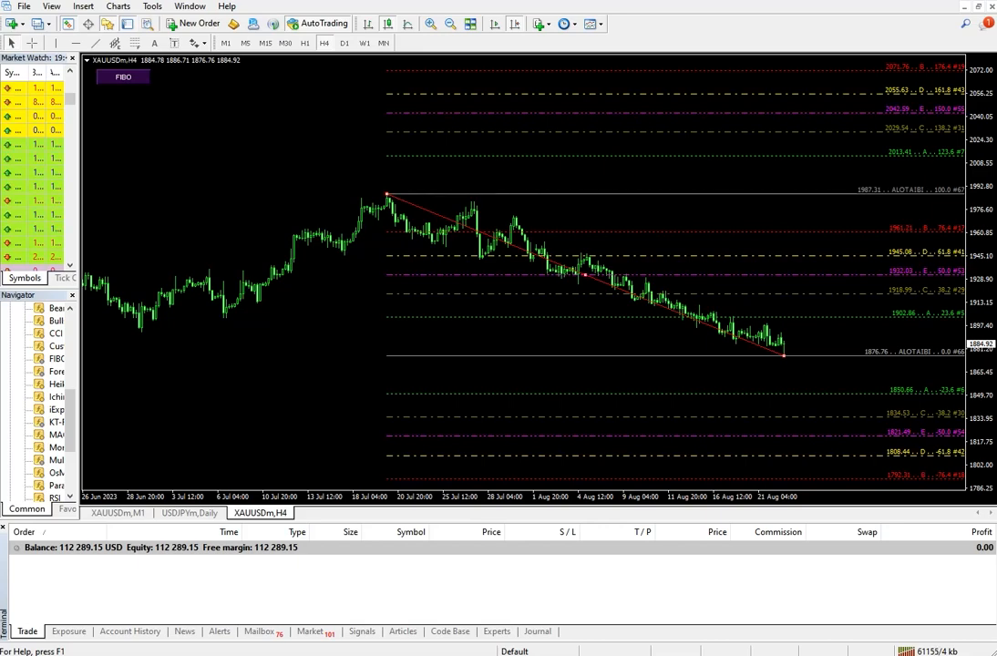
pyautogui.moveTo(687, 319)
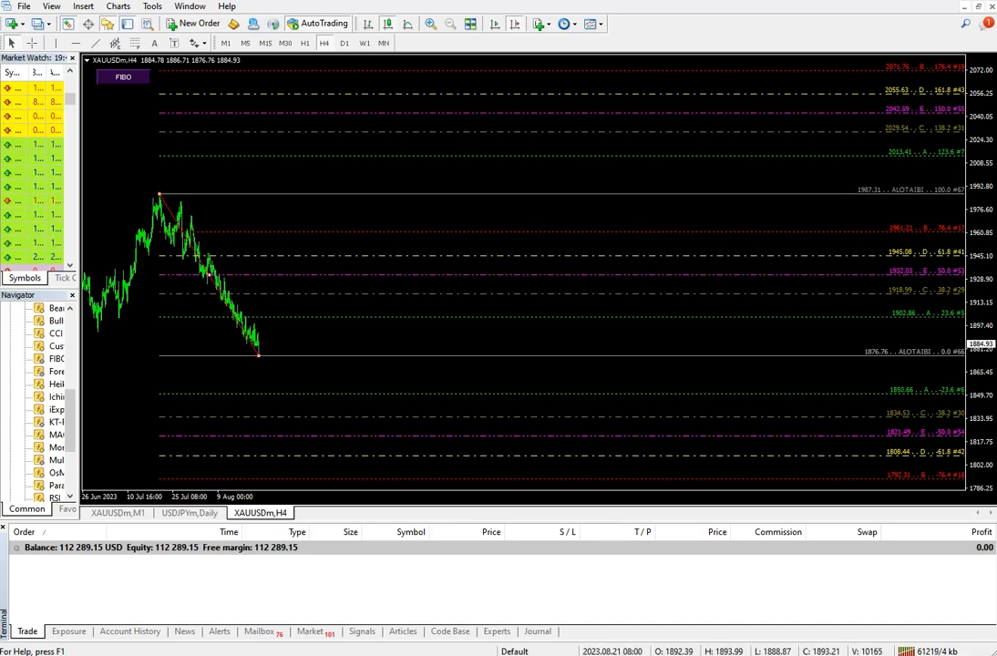
# Switch the XAUUSD chart from H4 to the M15 timeframe
pyautogui.click(265, 43)
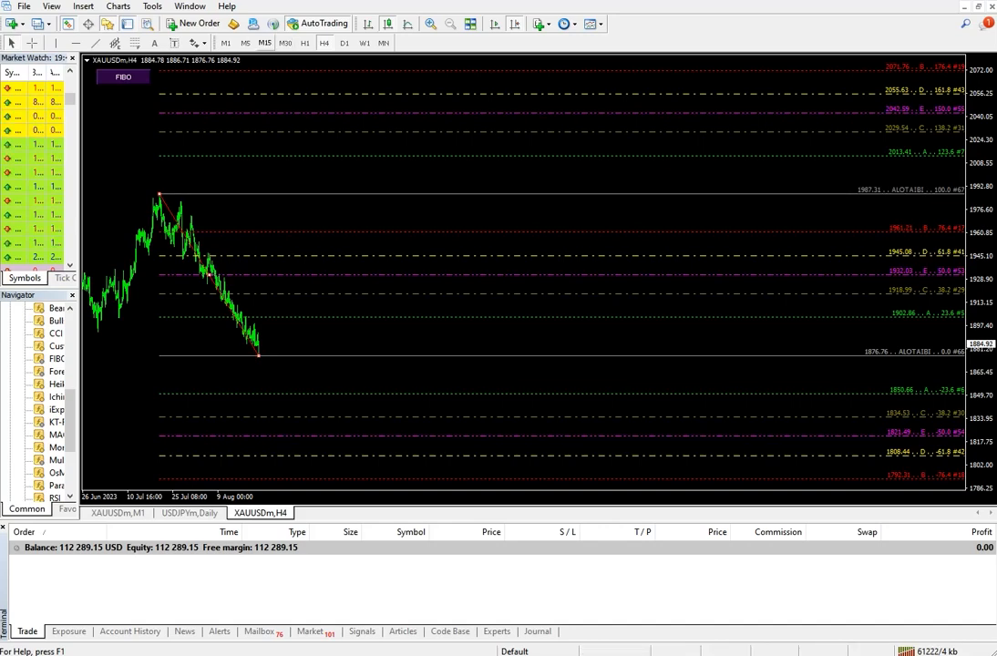
pyautogui.click(265, 44)
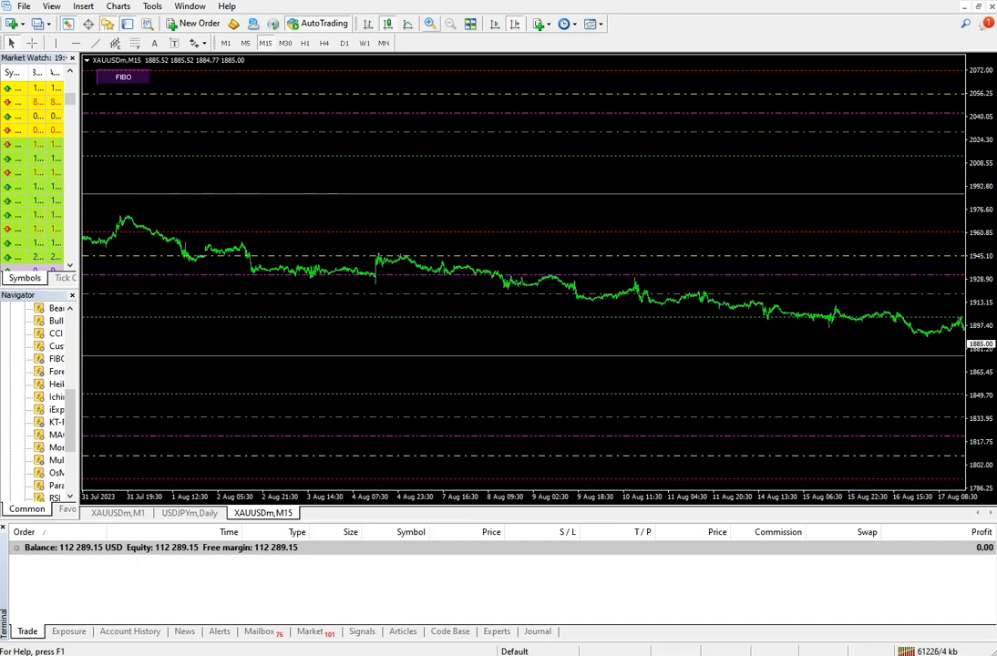
# Return the XAUUSD chart to the H4 timeframe over the mid-August decline
pyautogui.click(428, 23)
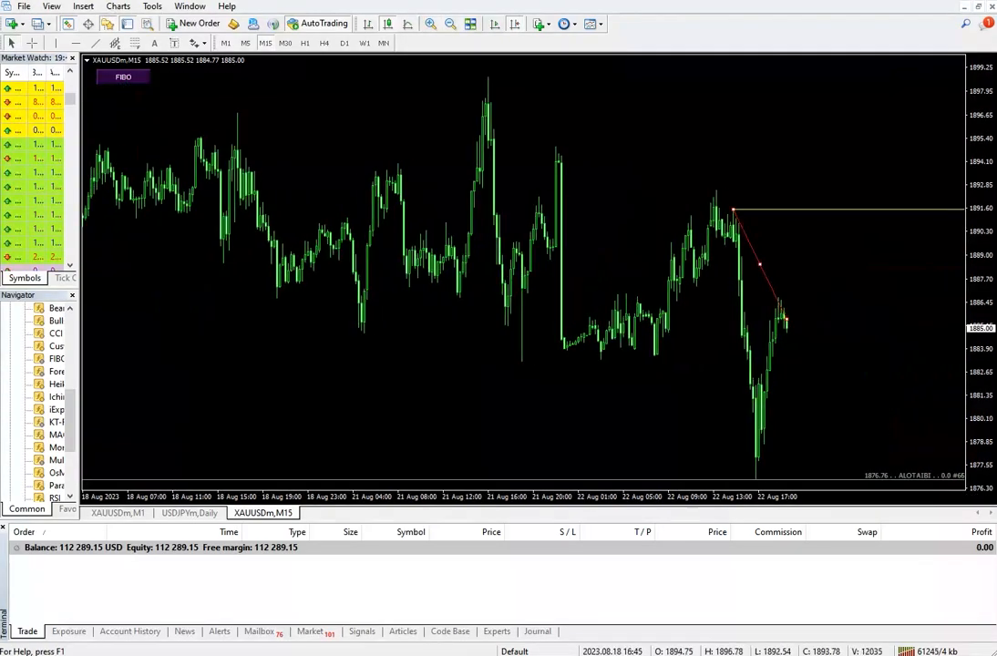
pyautogui.moveTo(325, 44)
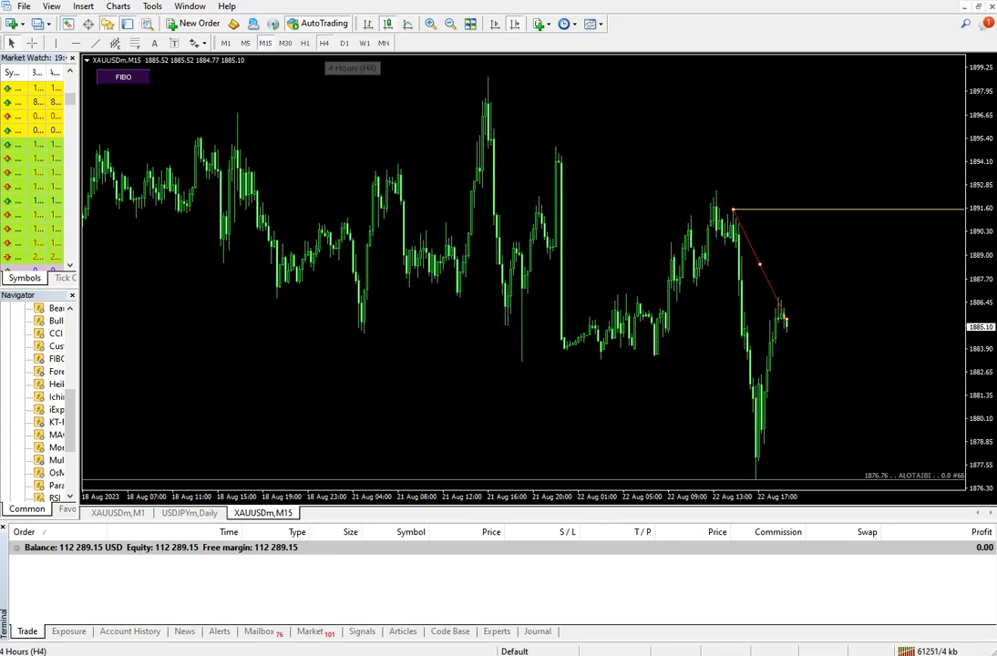
pyautogui.click(325, 44)
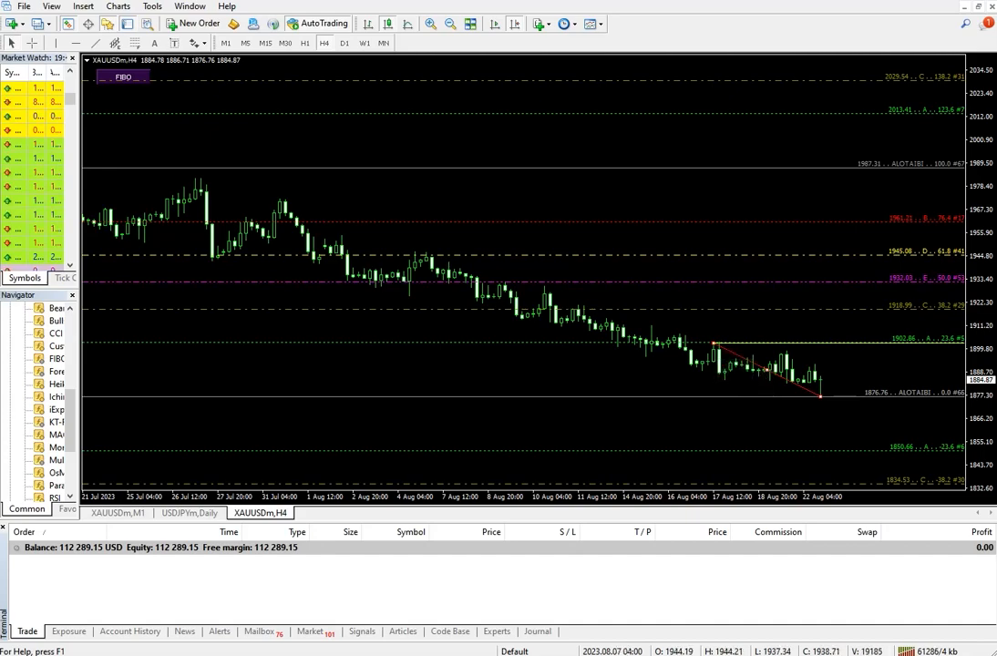
# Delete all Fibonacci objects via the Objects List, then show the chart on M15
pyautogui.rightClick(499, 300)
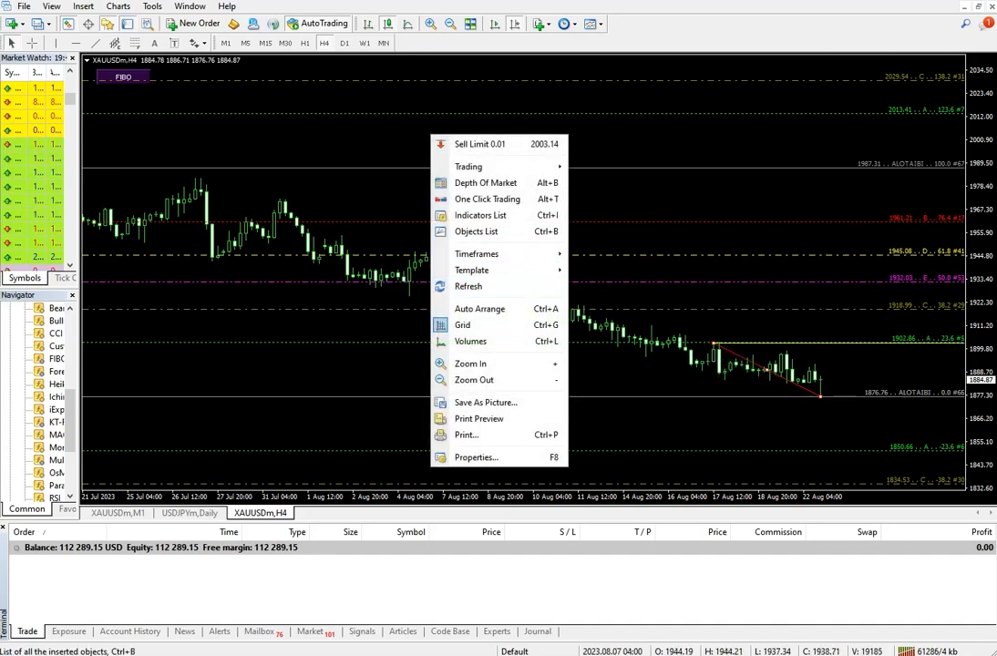
pyautogui.click(475, 232)
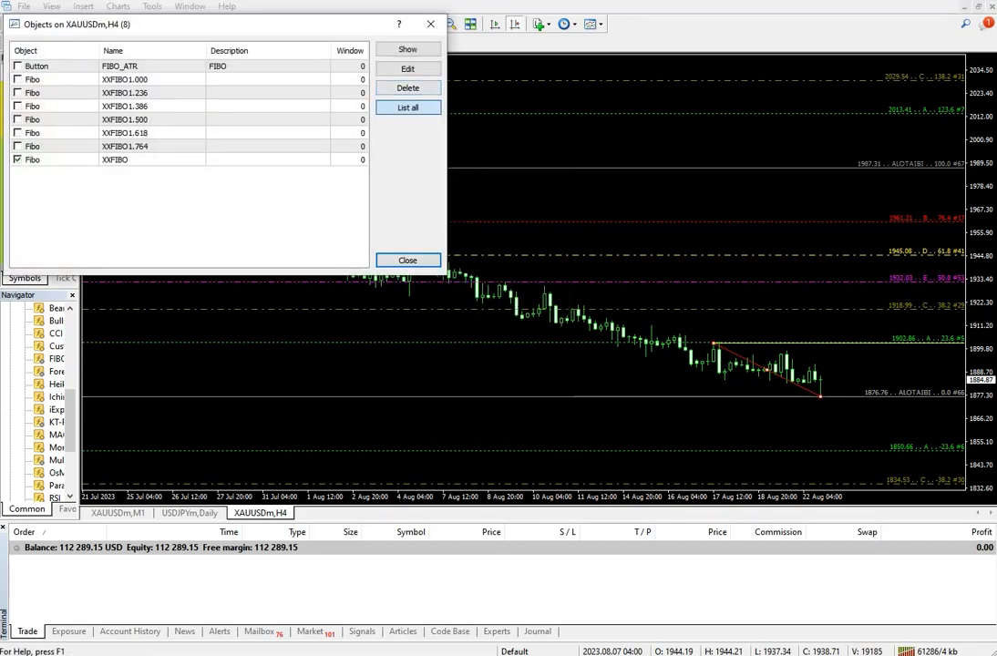
pyautogui.click(408, 88)
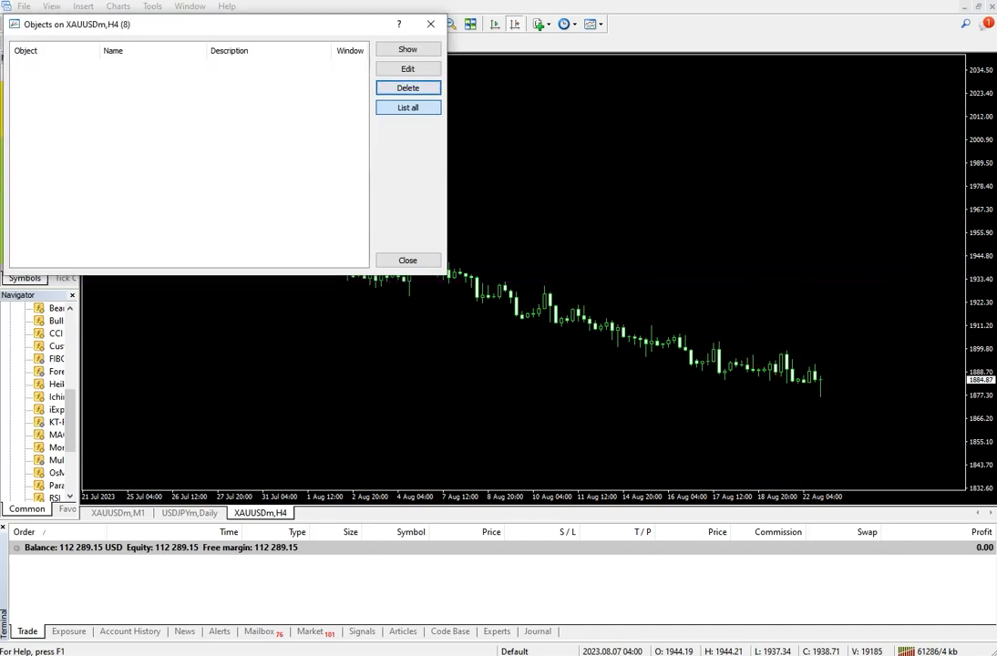
pyautogui.click(408, 258)
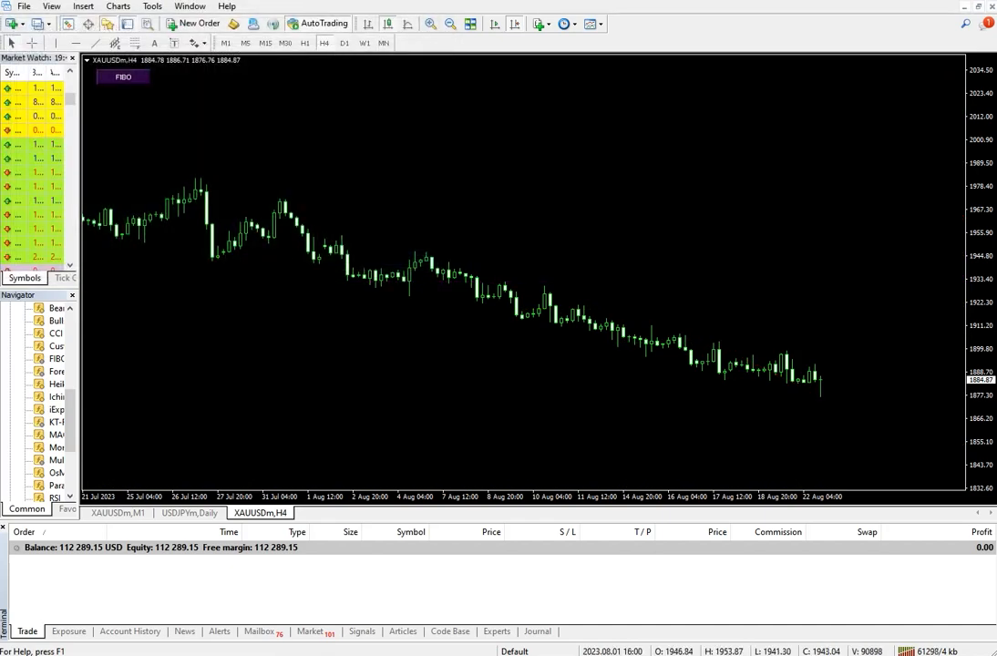
pyautogui.click(264, 43)
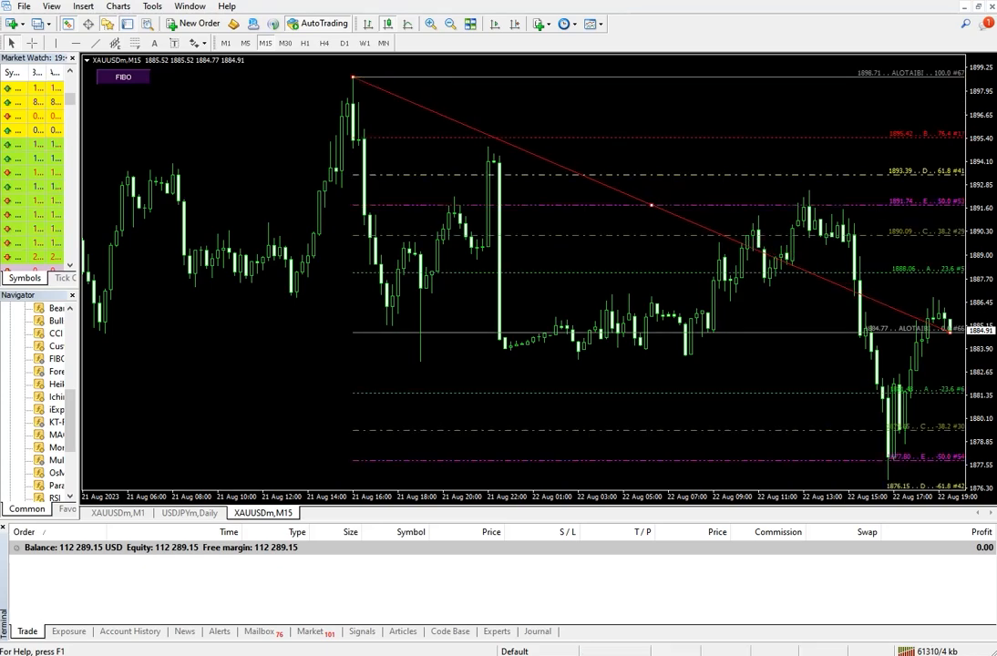
# Draw a Fibonacci retracement from the 21 Aug swing high down to the 22 Aug low
pyautogui.moveTo(353, 79); pyautogui.dragTo(447, 361)
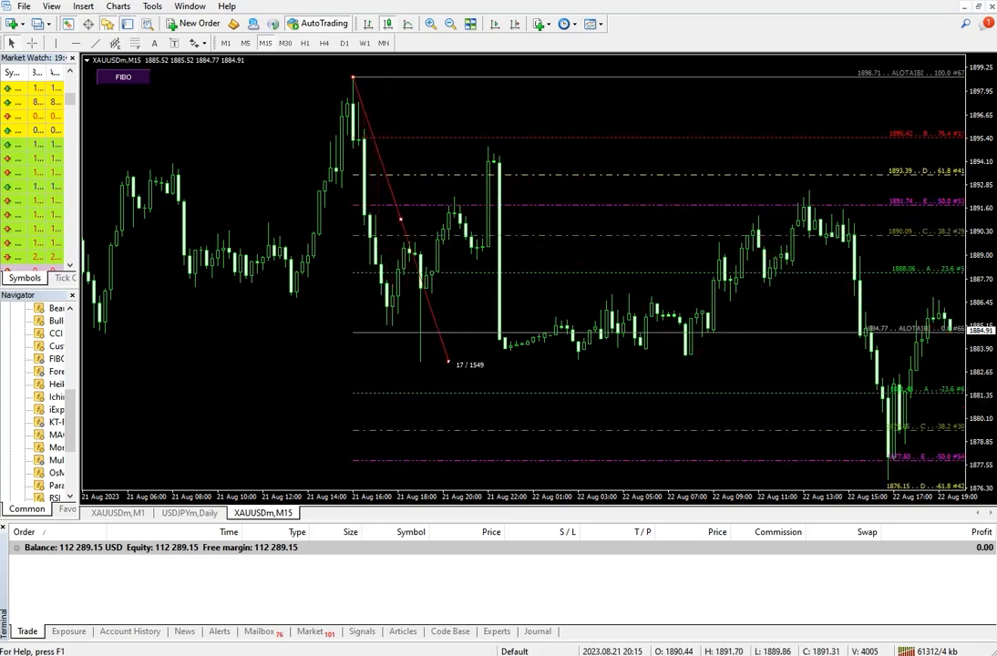
pyautogui.moveTo(447, 361); pyautogui.dragTo(572, 355)
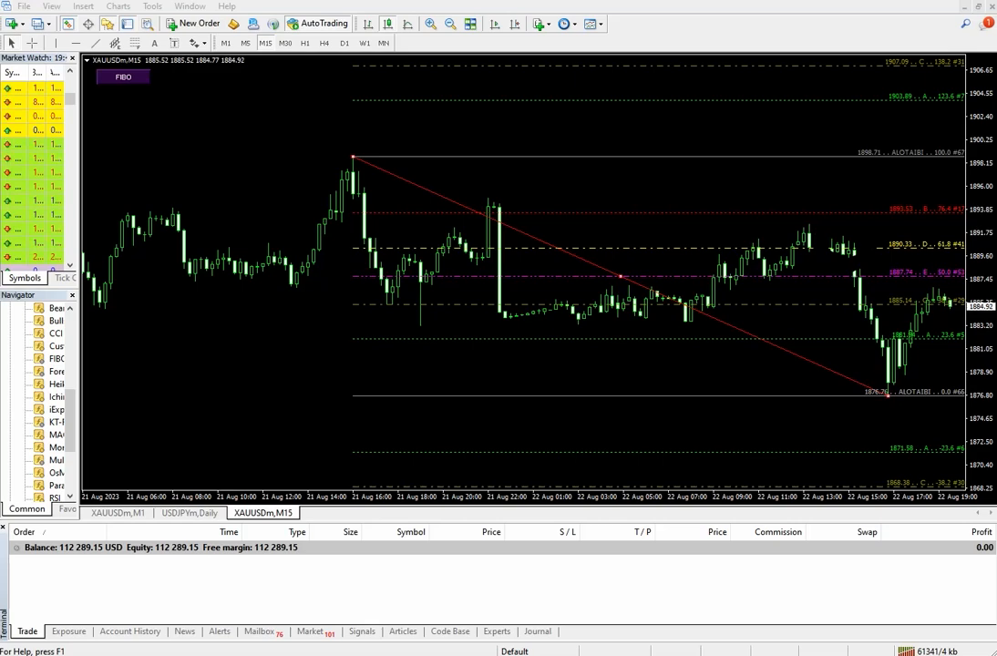
# Compress the price scale so every Fibonacci level above and below the swing is visible
pyautogui.moveTo(902, 222); pyautogui.dragTo(853, 264)
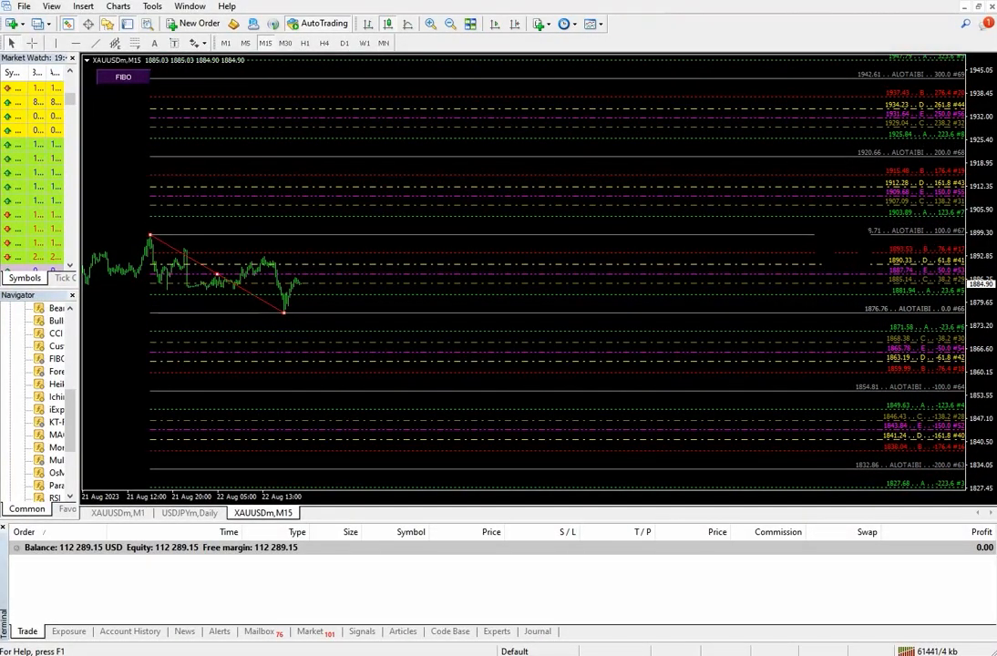
# Delete the existing Fibonacci objects from the 15-minute chart via the Objects List
pyautogui.rightClick(274, 283)
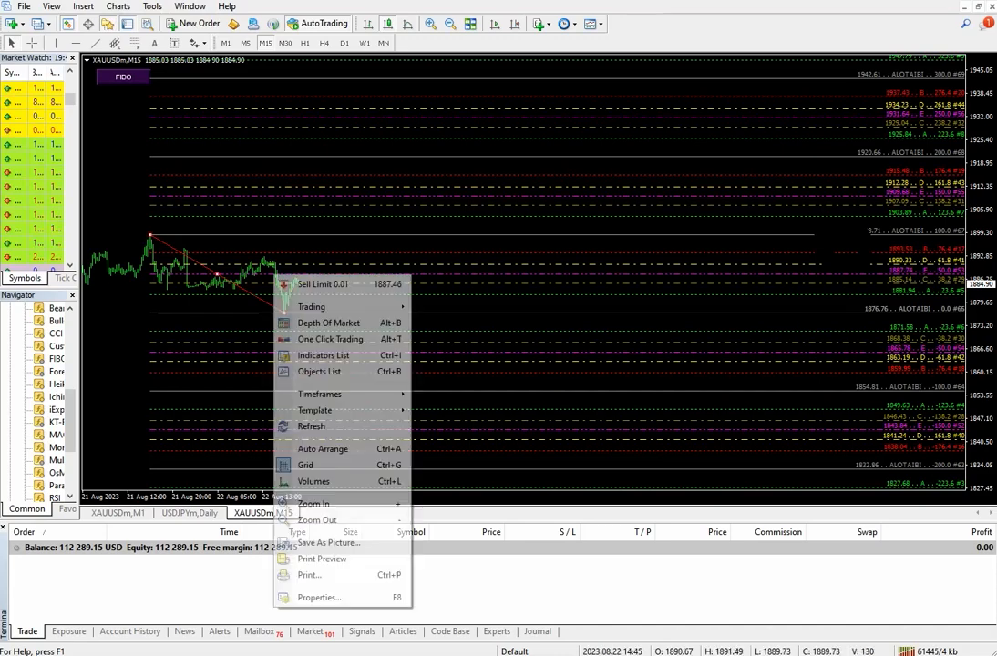
pyautogui.click(324, 372)
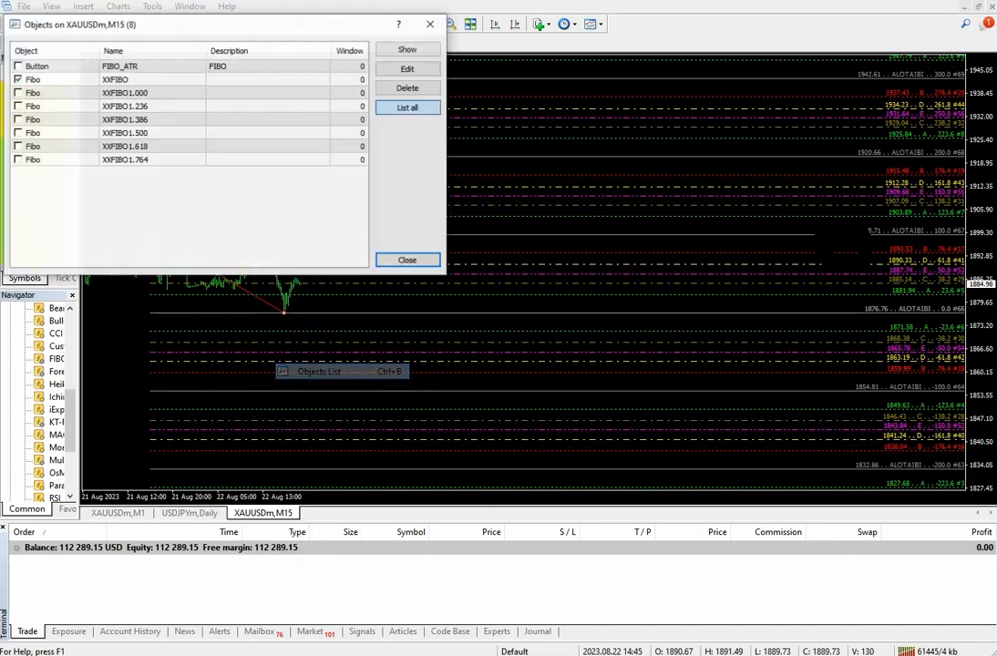
pyautogui.click(408, 108)
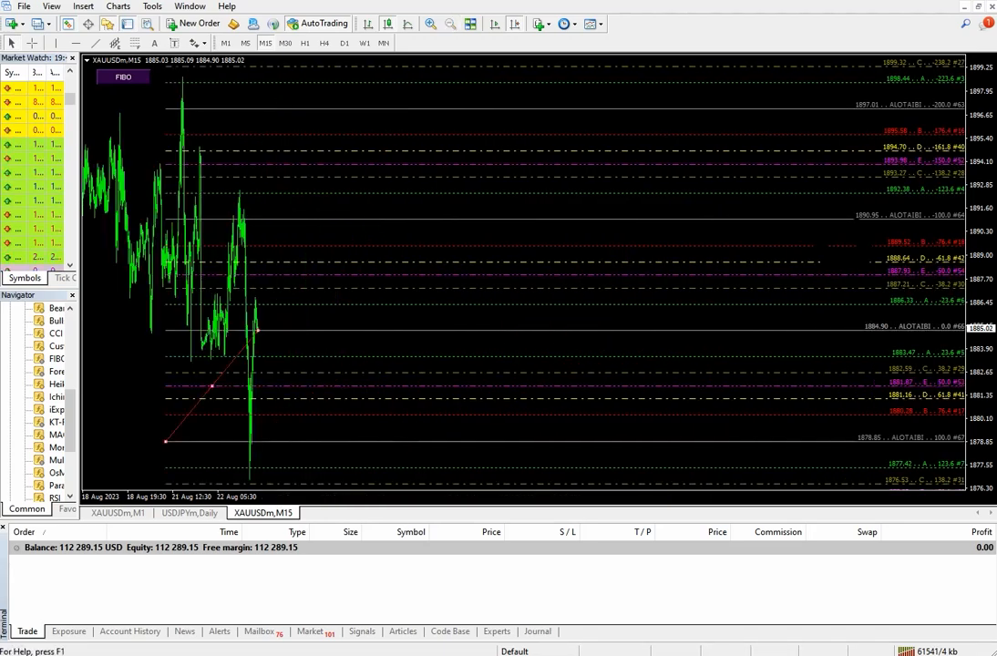
# Zoom out on the time axis and switch the XAUUSD chart to the D1 timeframe
pyautogui.moveTo(164, 443); pyautogui.dragTo(251, 274)
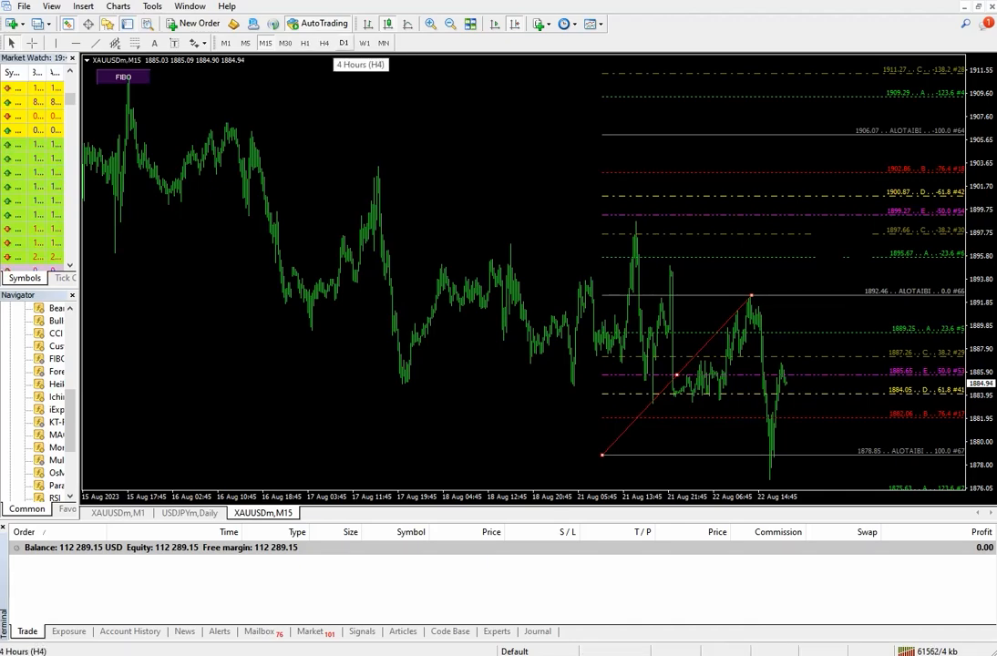
pyautogui.click(342, 44)
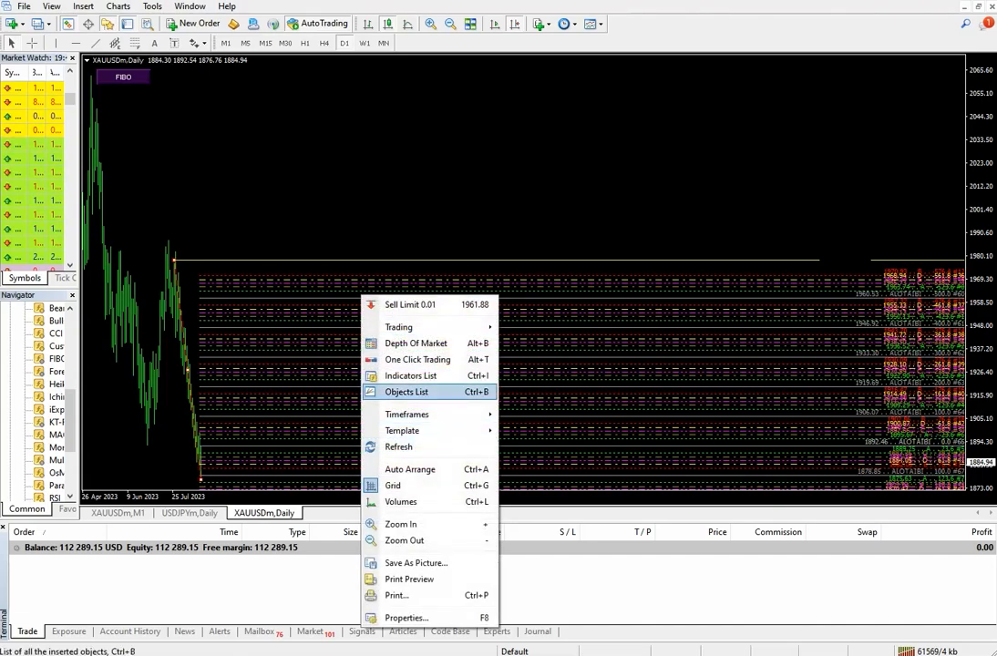
pyautogui.click(406, 390)
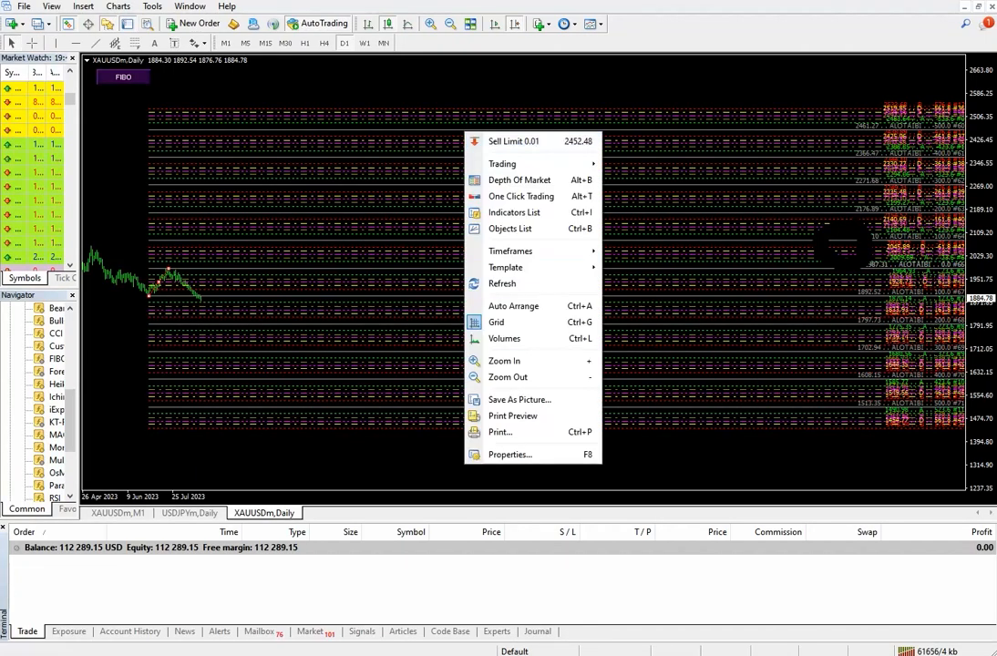
# Delete every chart object, then draw a Fibonacci on M1 from the afternoon low upward
pyautogui.click(510, 230)
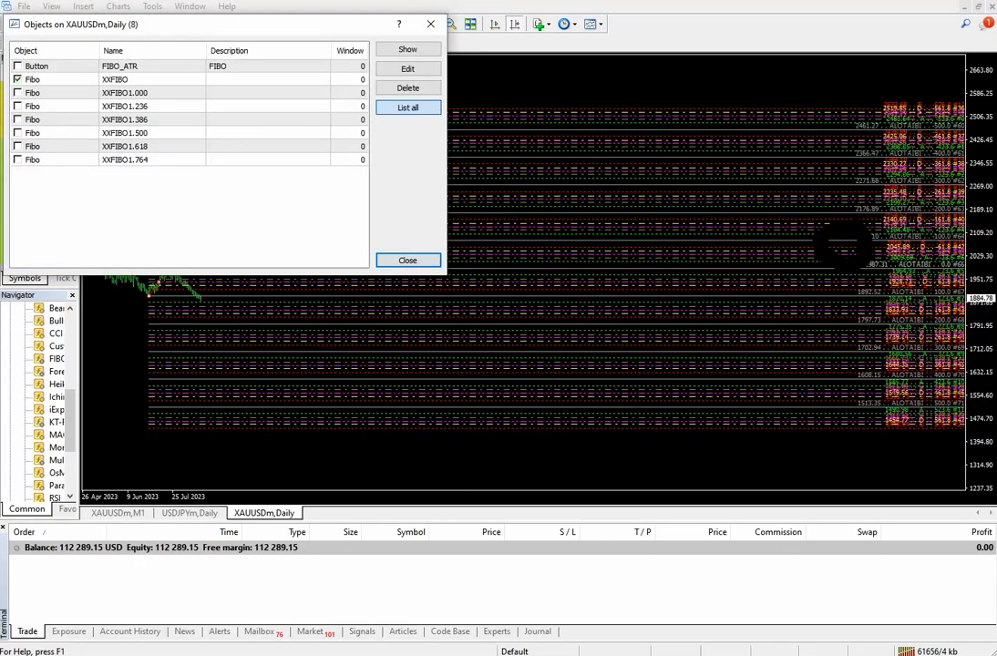
pyautogui.click(408, 88)
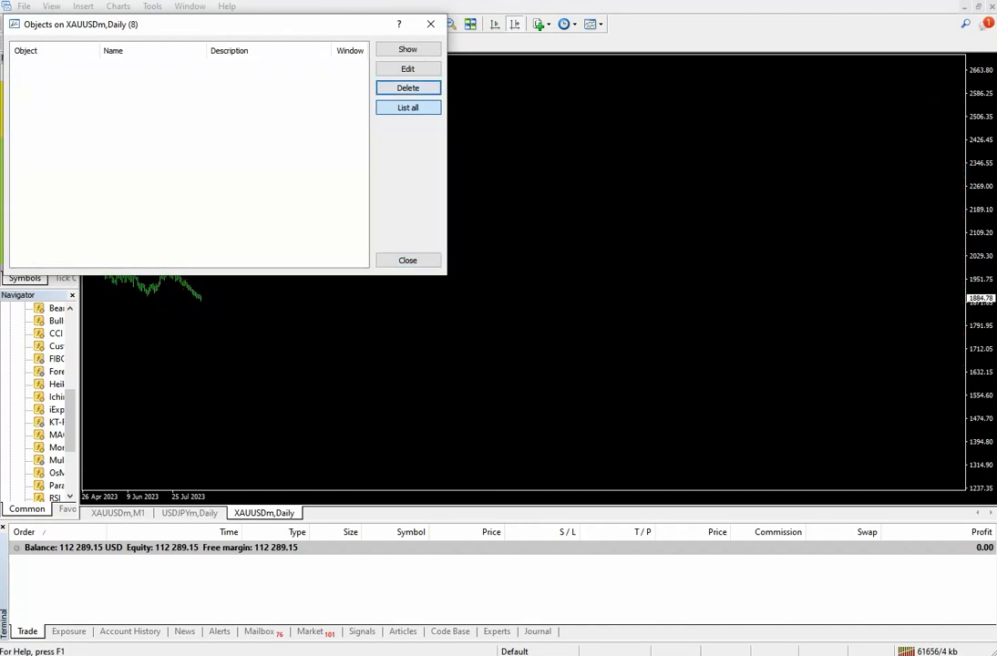
pyautogui.click(408, 259)
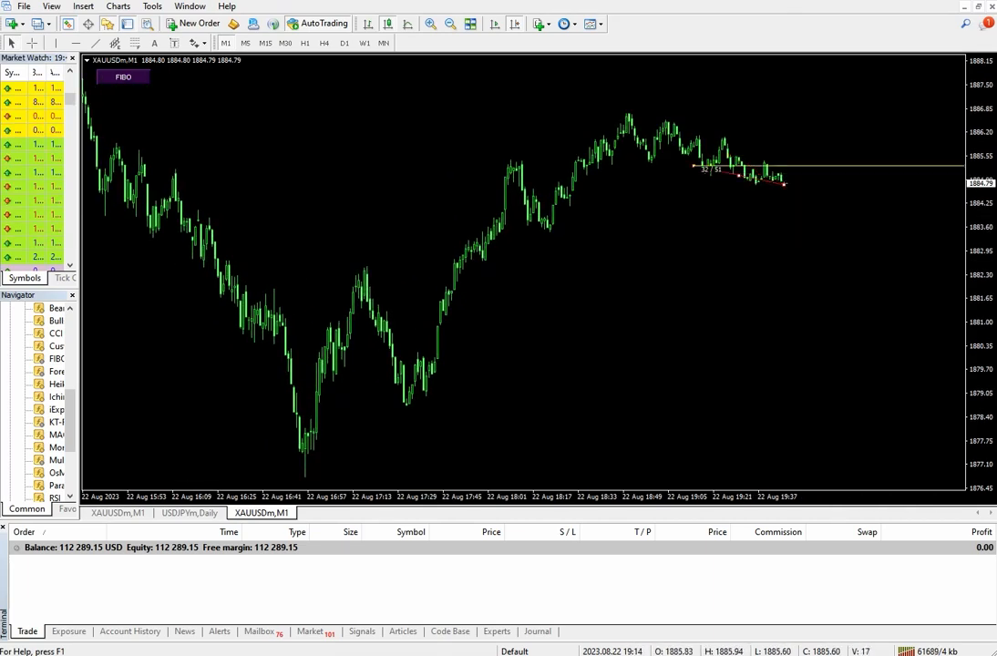
pyautogui.moveTo(303, 481); pyautogui.dragTo(783, 186)
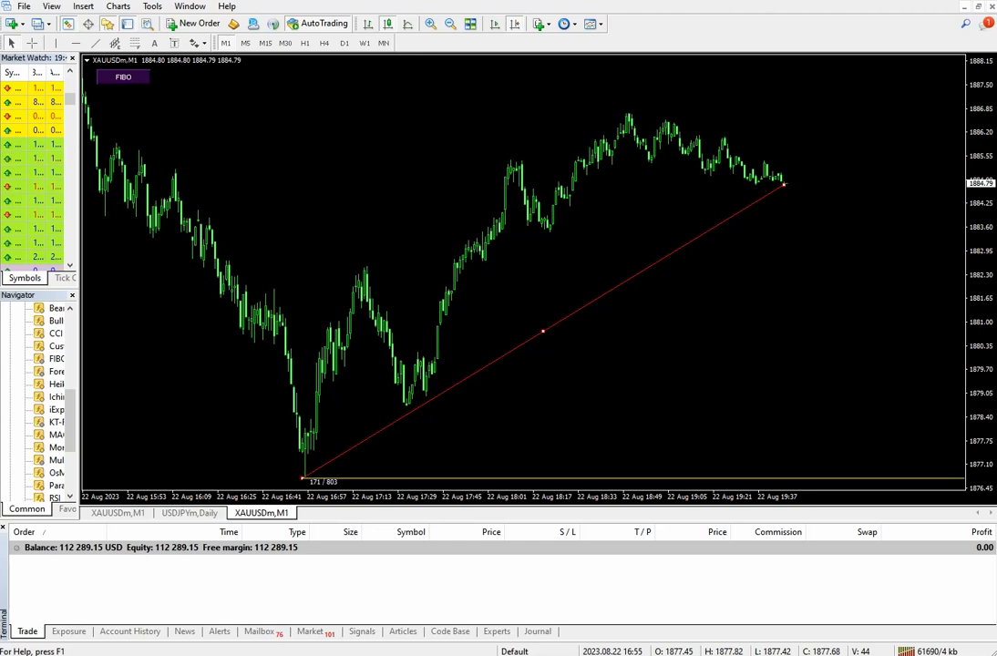